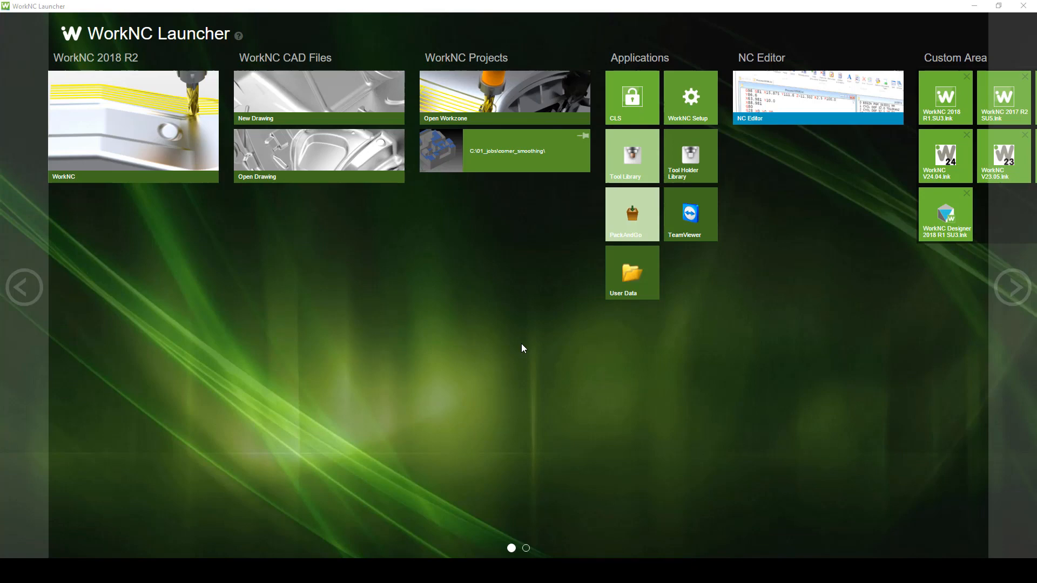
pyautogui.moveTo(498, 188)
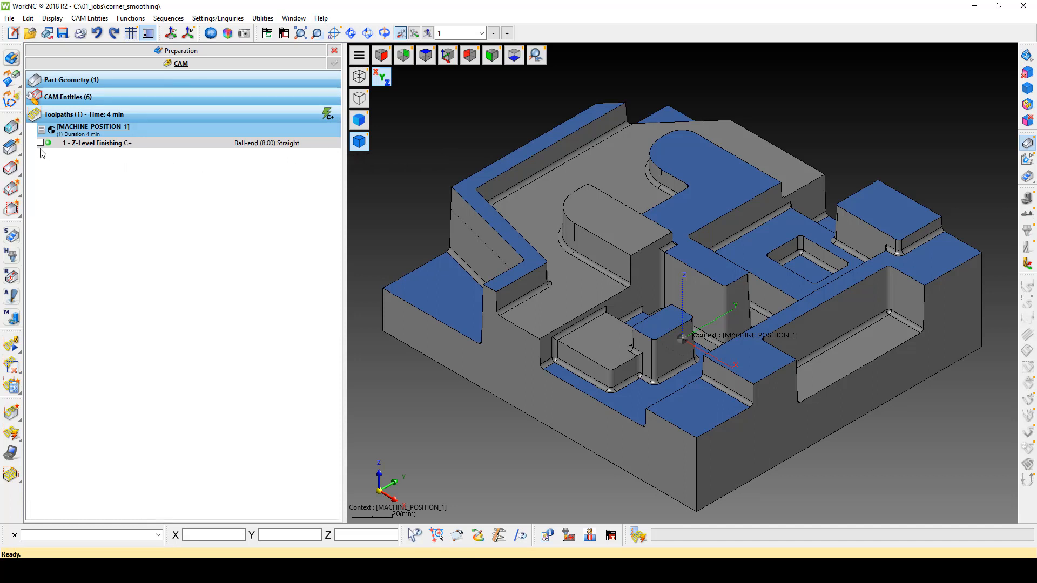
pyautogui.click(41, 142)
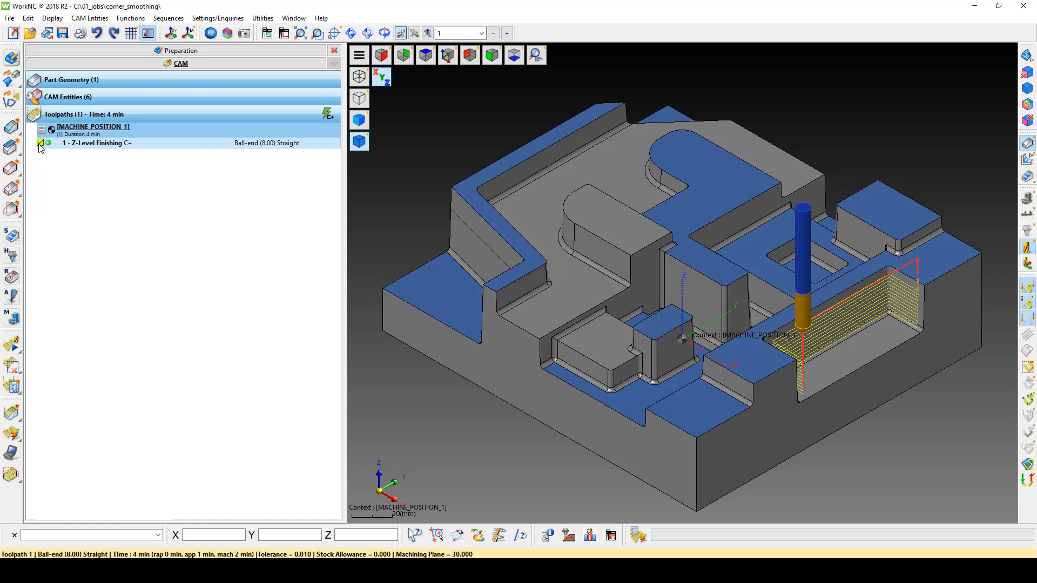
pyautogui.click(40, 143)
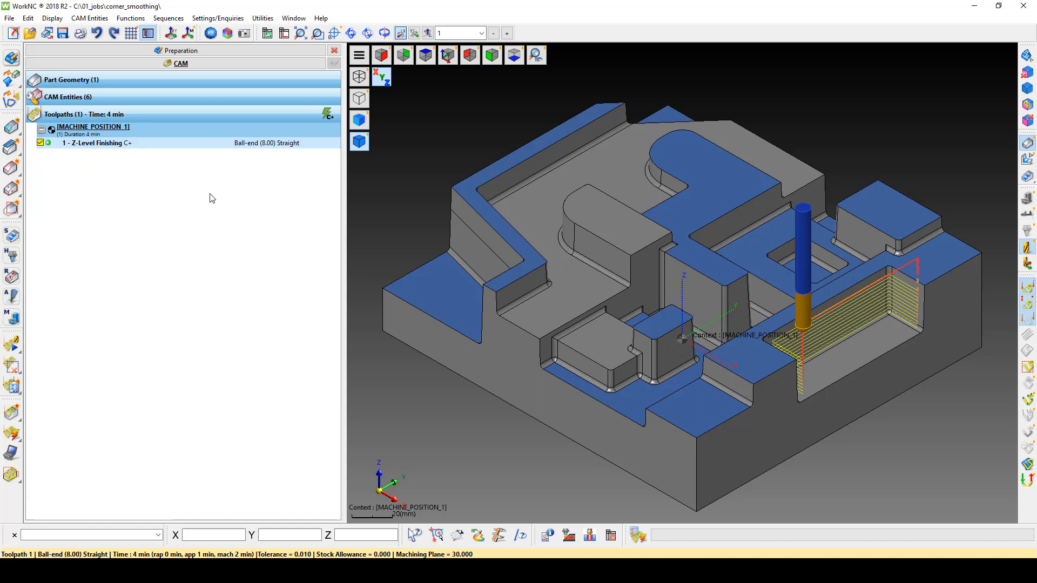
pyautogui.moveTo(624, 318)
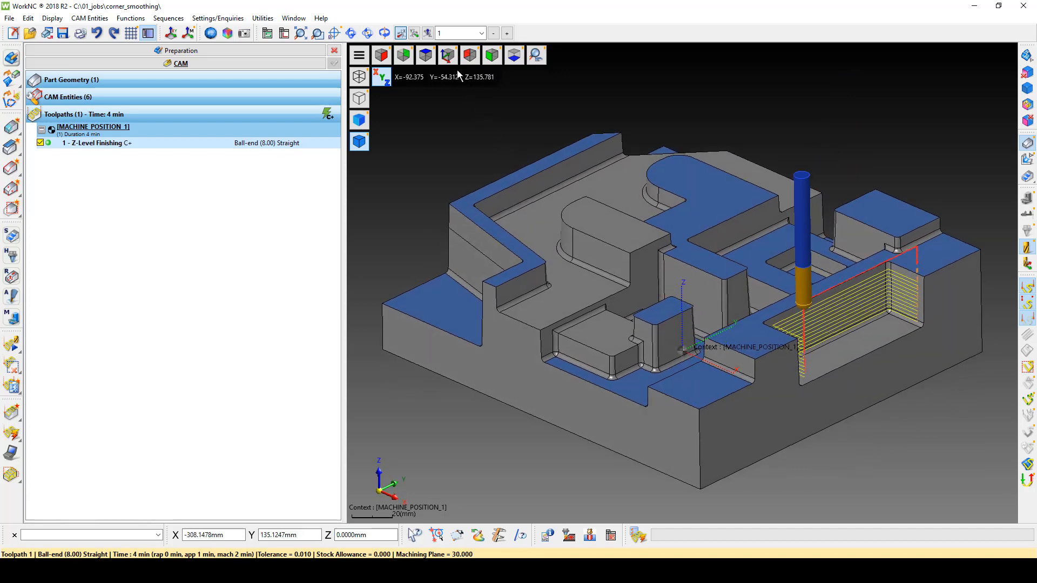
pyautogui.scroll(-3)
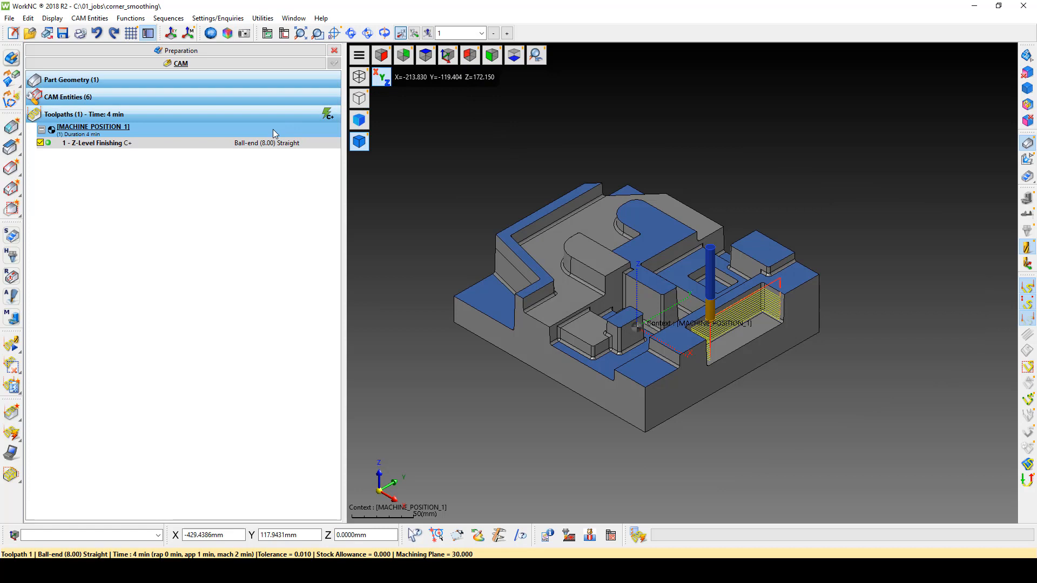
pyautogui.click(97, 143)
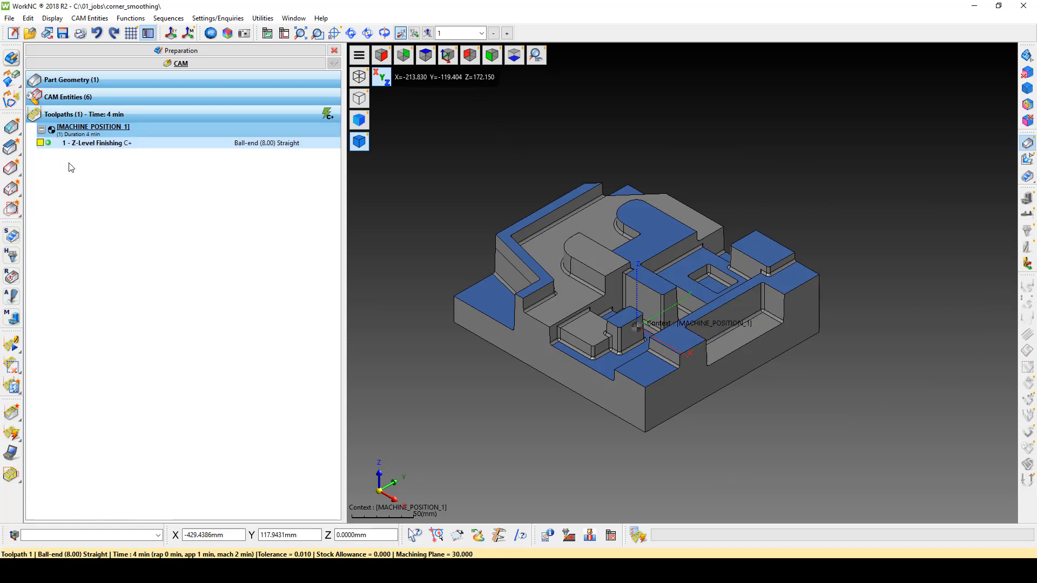
# Create a new toolpath from the Toolpaths list's right-click menu
pyautogui.rightClick(97, 143)
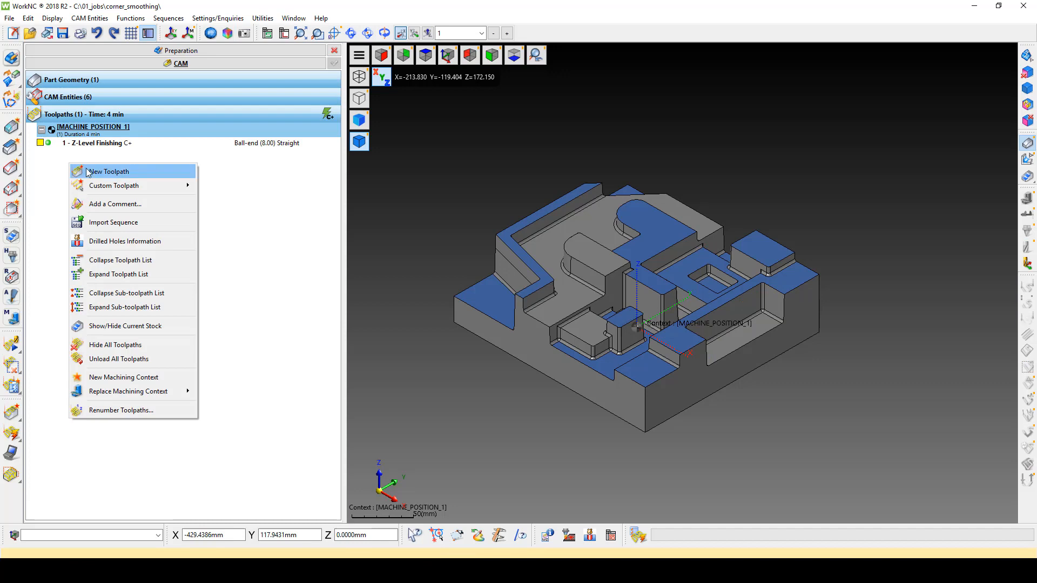
pyautogui.click(108, 171)
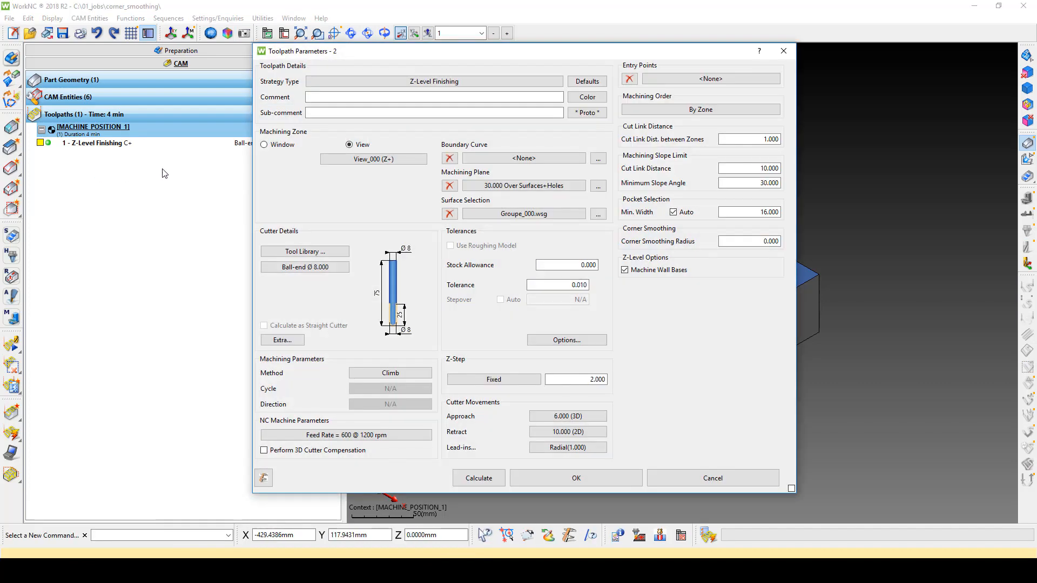
pyautogui.moveTo(559, 136)
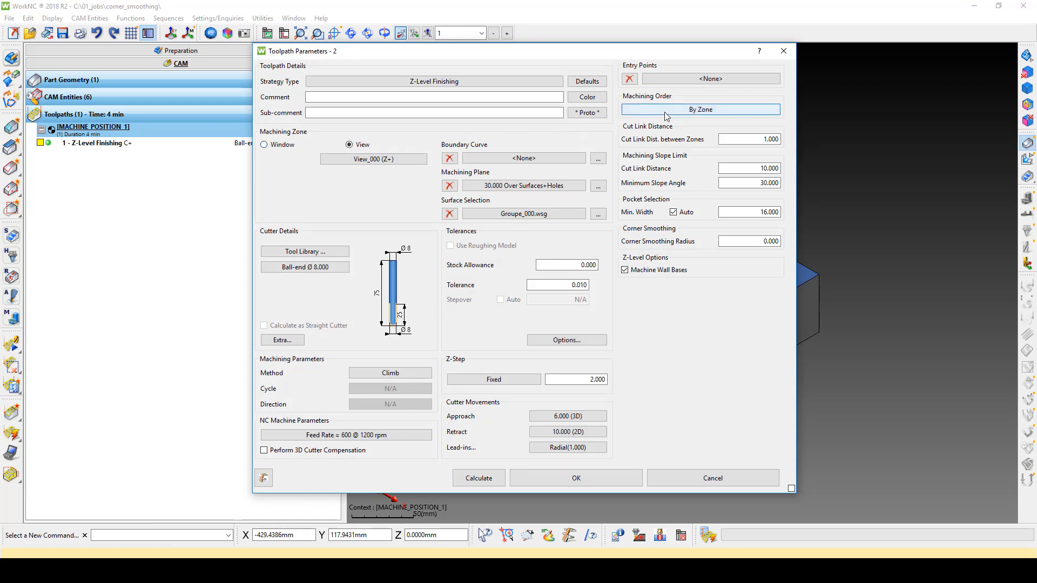
# Change the machining order from By Zone to Mixed and confirm
pyautogui.click(700, 109)
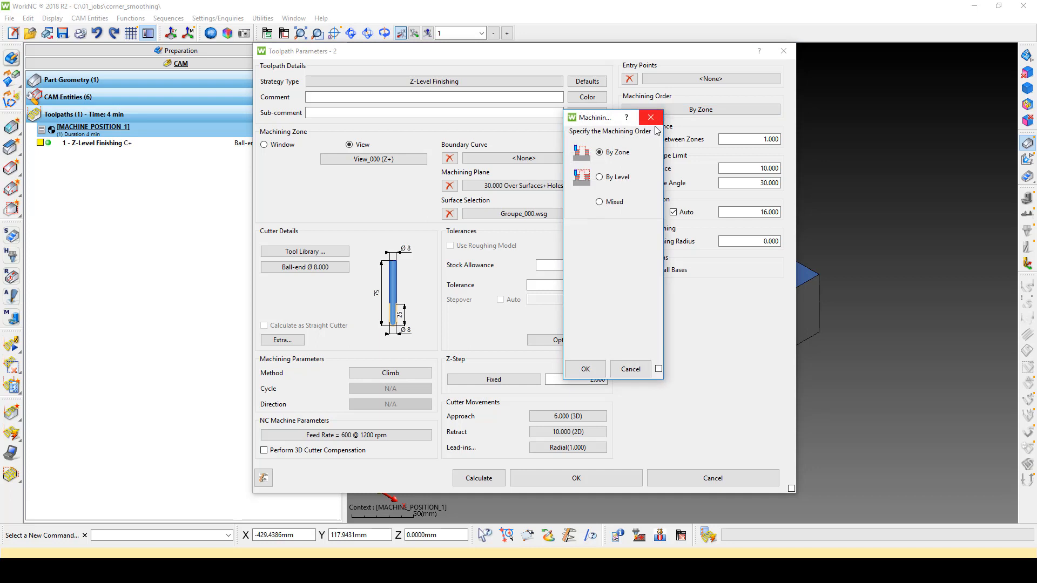
pyautogui.moveTo(637, 159)
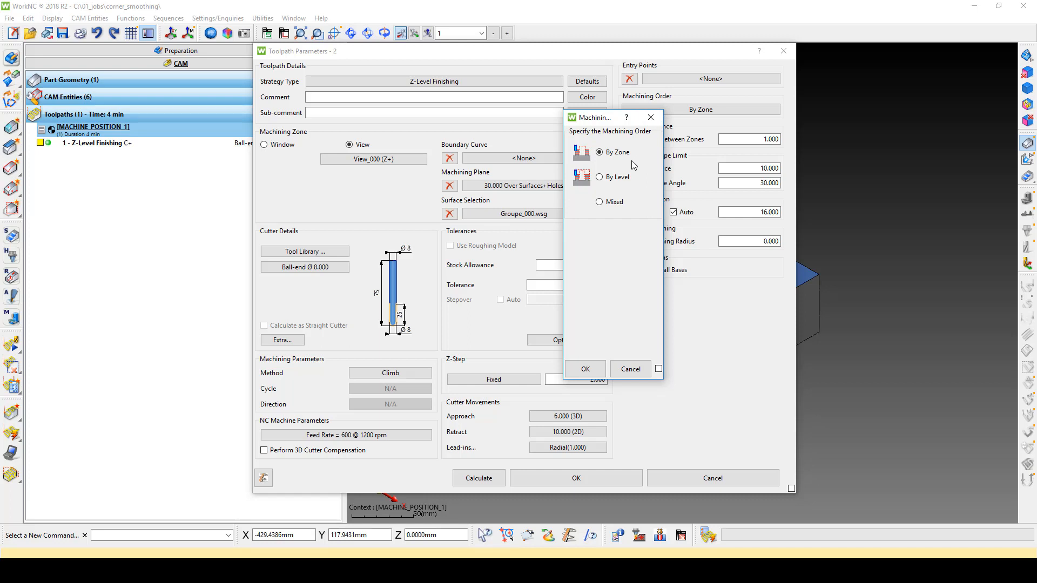
pyautogui.moveTo(631, 167)
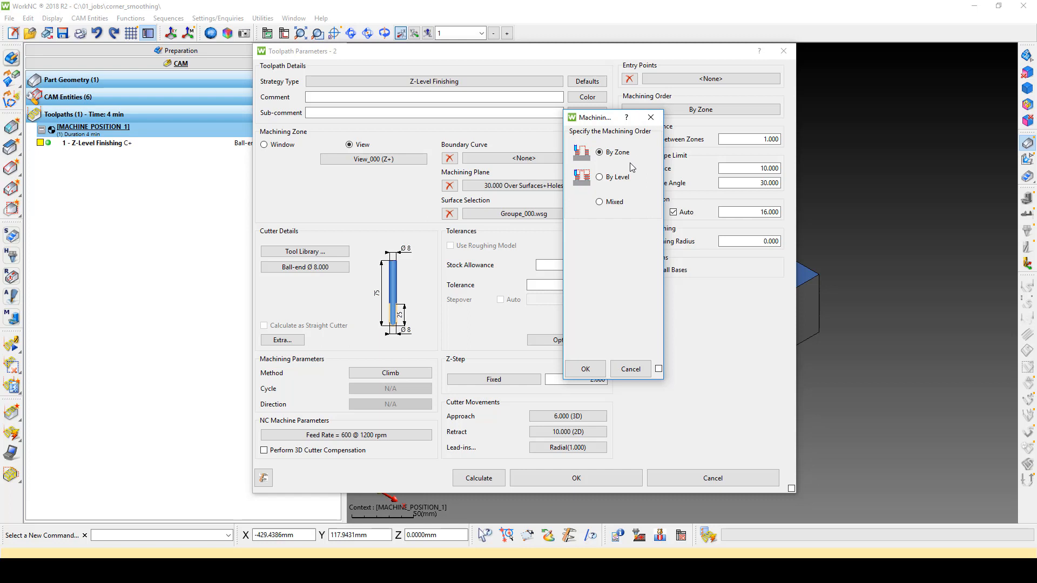
pyautogui.moveTo(626, 173)
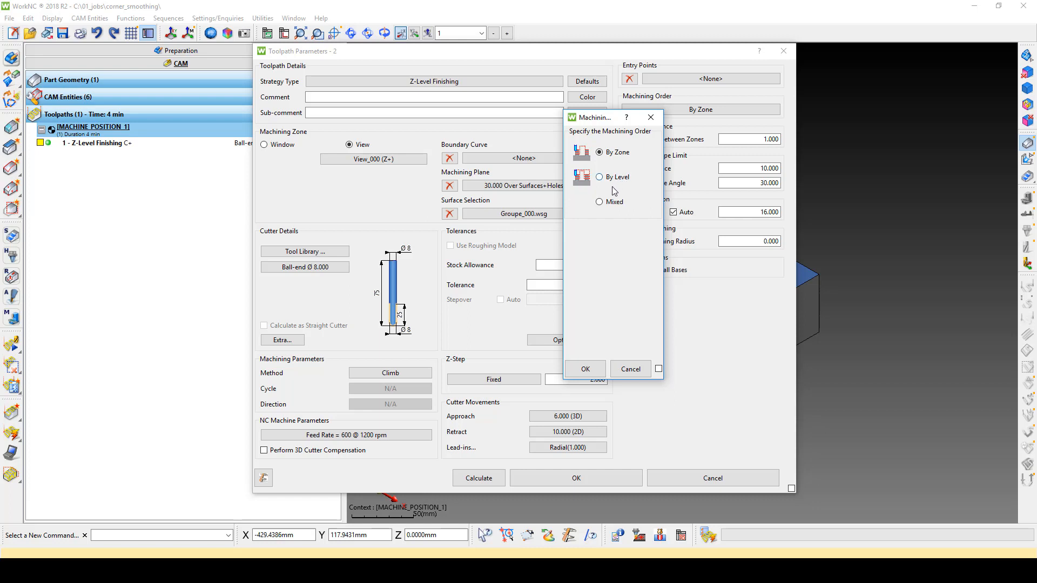
pyautogui.click(598, 201)
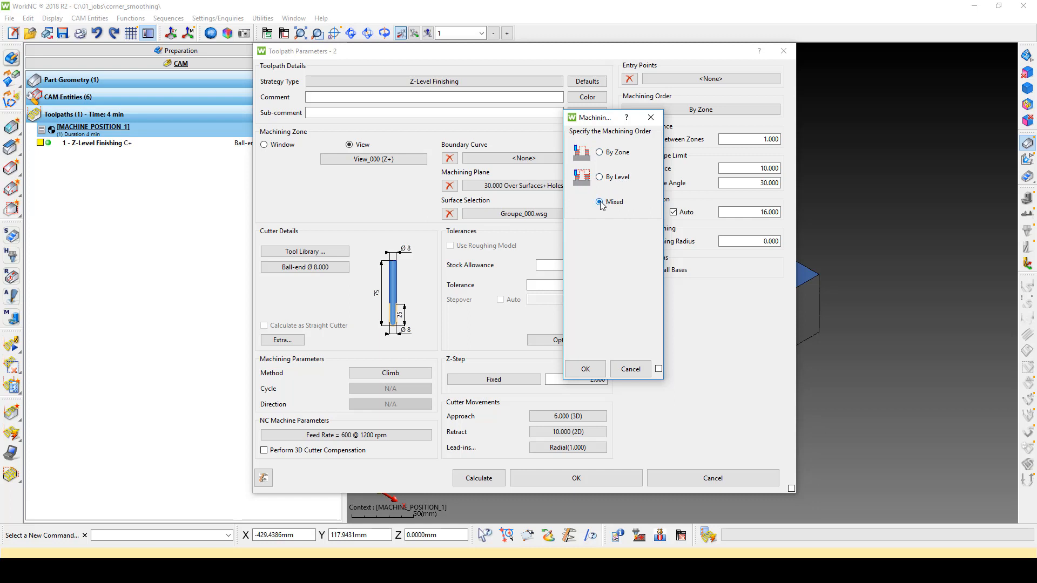
pyautogui.click(599, 201)
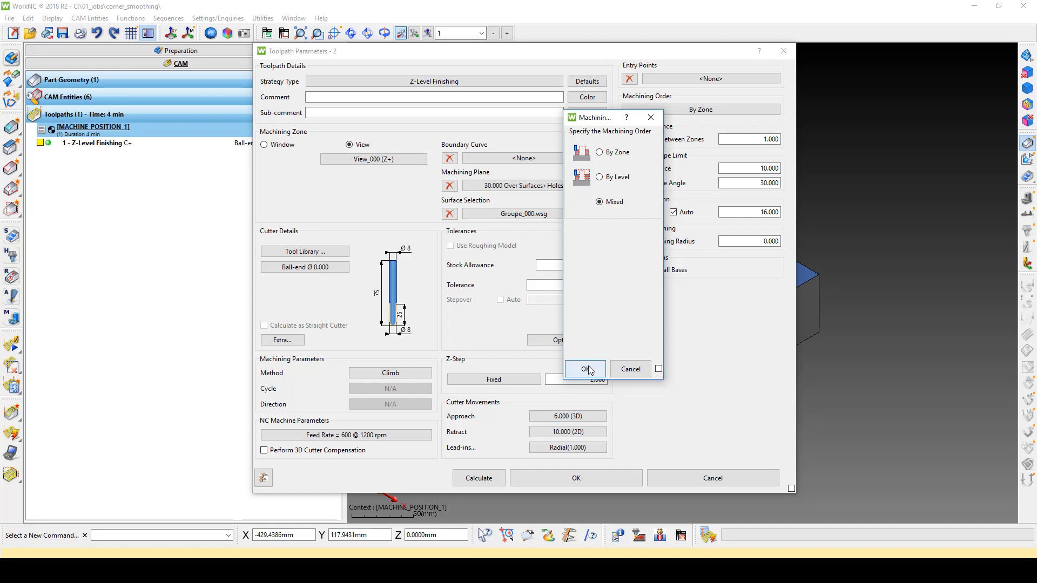
pyautogui.click(583, 369)
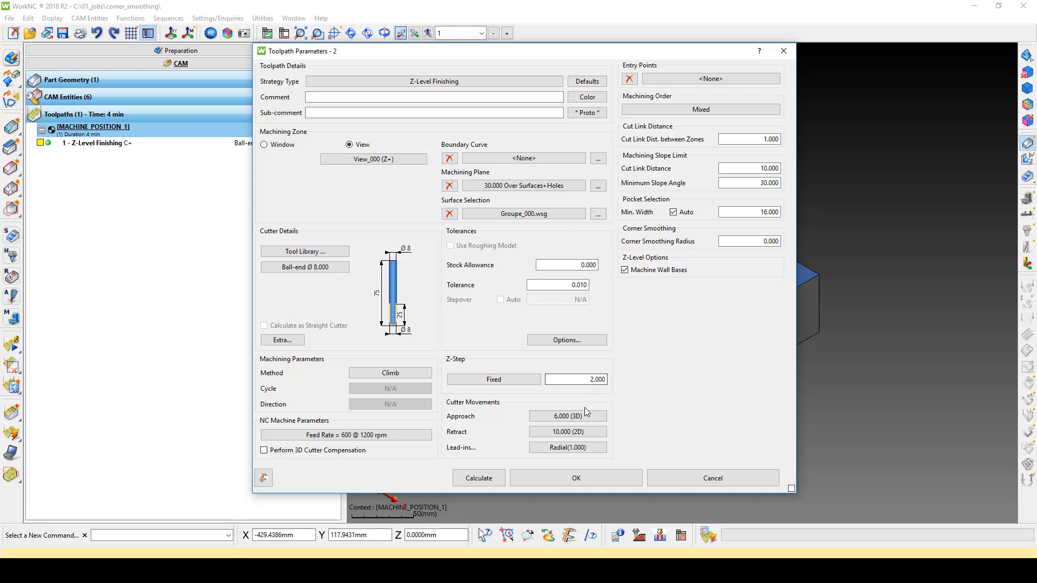
# Review the Cutter Movements settings with radial lead-in and cancel without changes
pyautogui.click(566, 447)
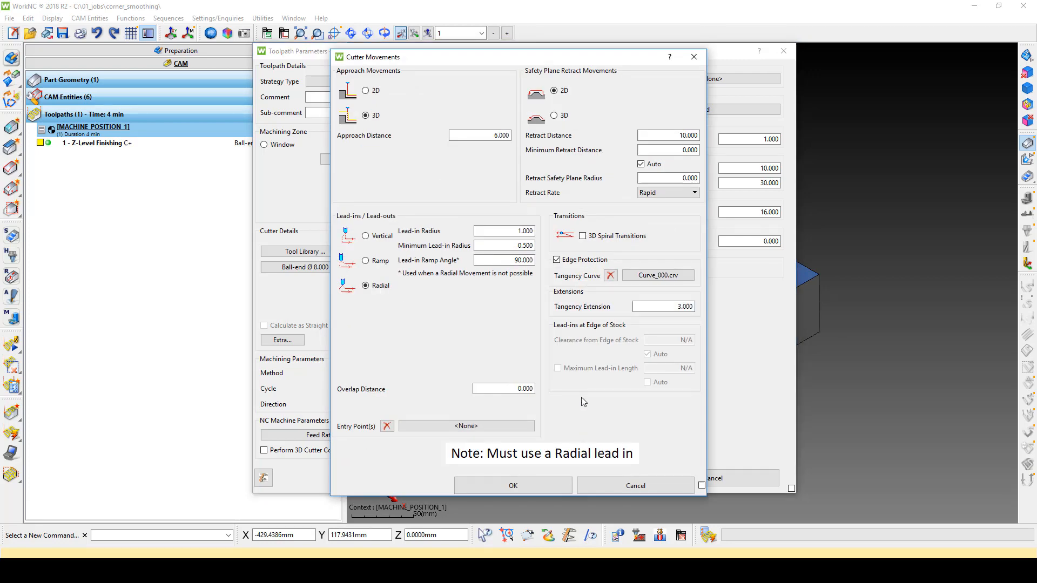
pyautogui.moveTo(613, 182)
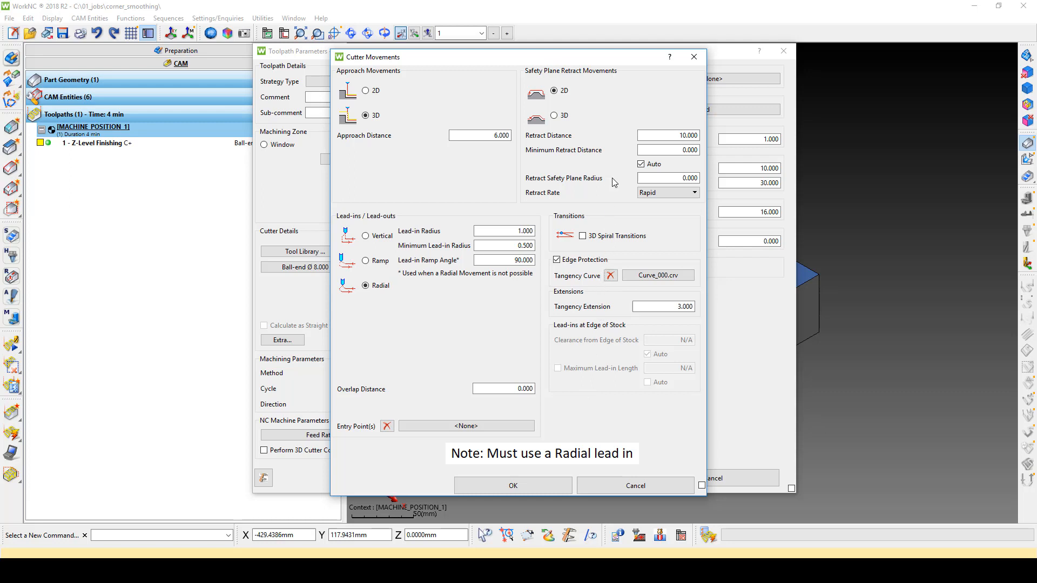
pyautogui.moveTo(614, 167)
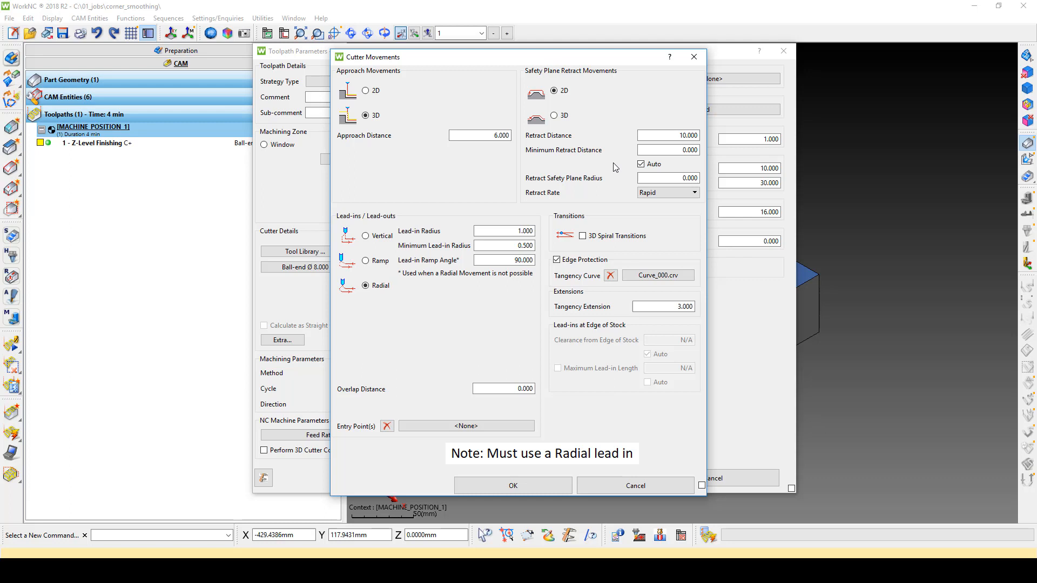
pyautogui.moveTo(616, 168)
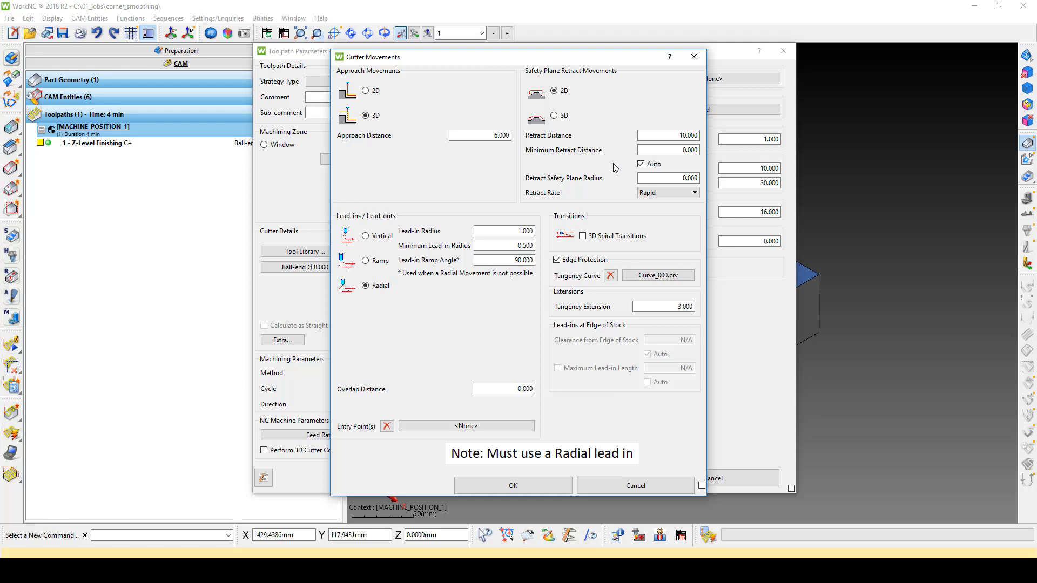
pyautogui.moveTo(597, 313)
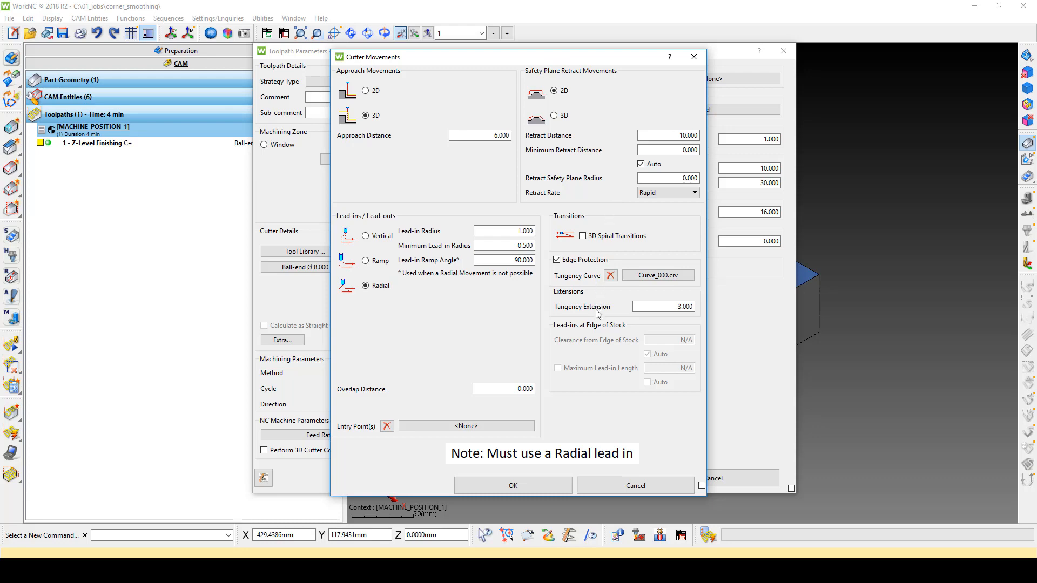
pyautogui.moveTo(622, 482)
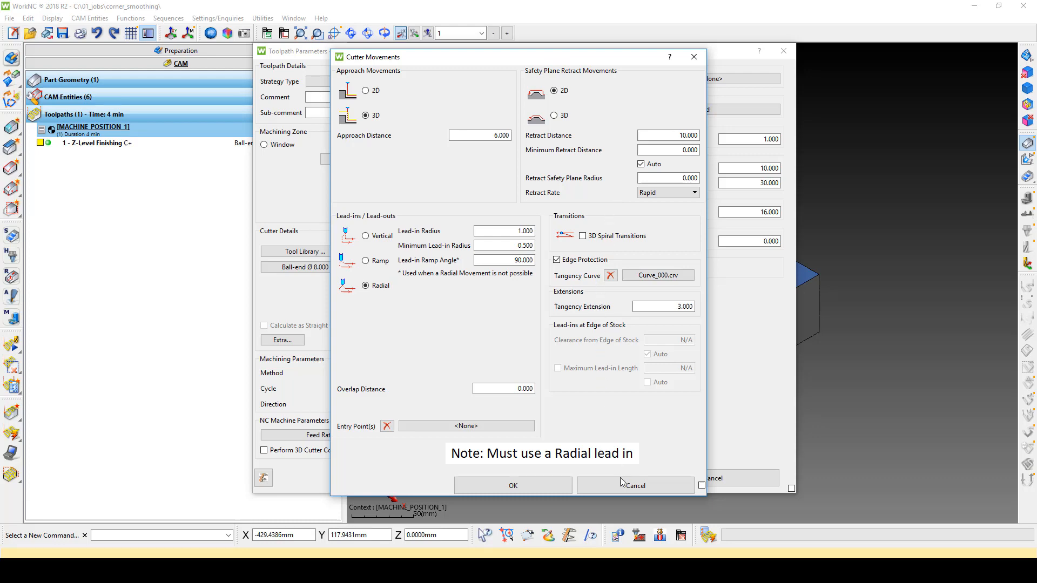
pyautogui.click(512, 485)
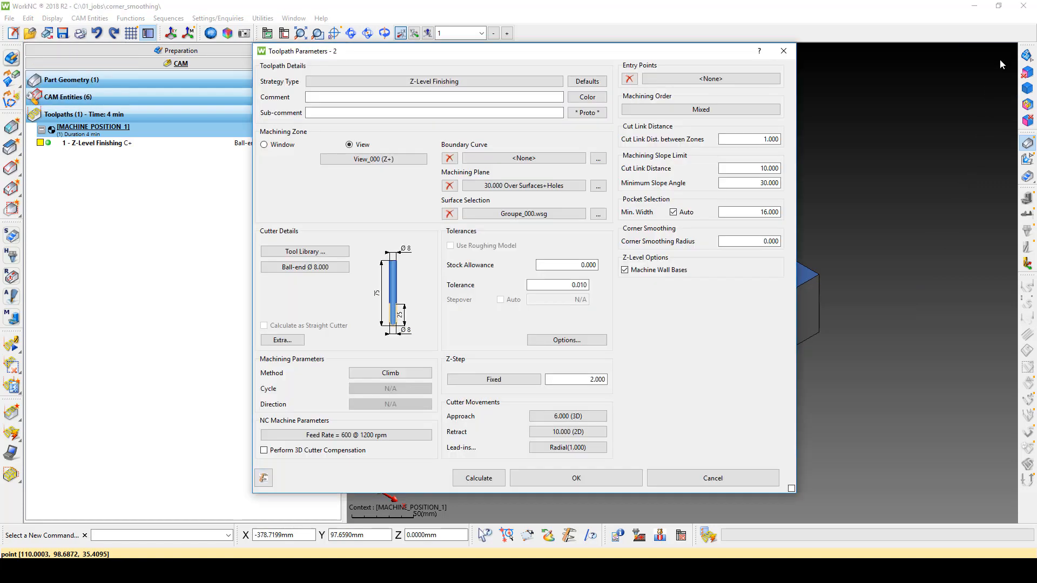
pyautogui.moveTo(721, 331)
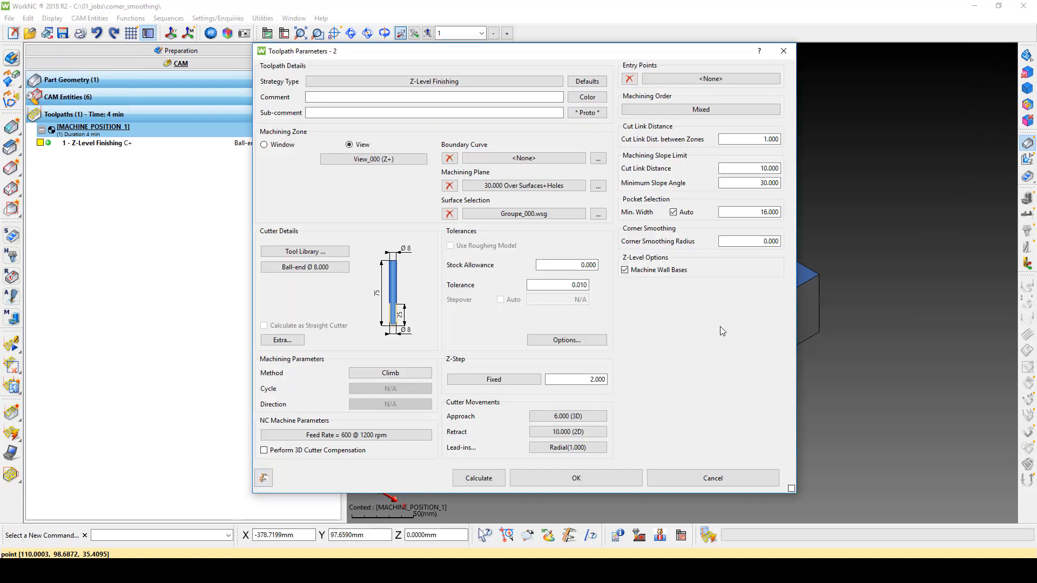
pyautogui.click(566, 447)
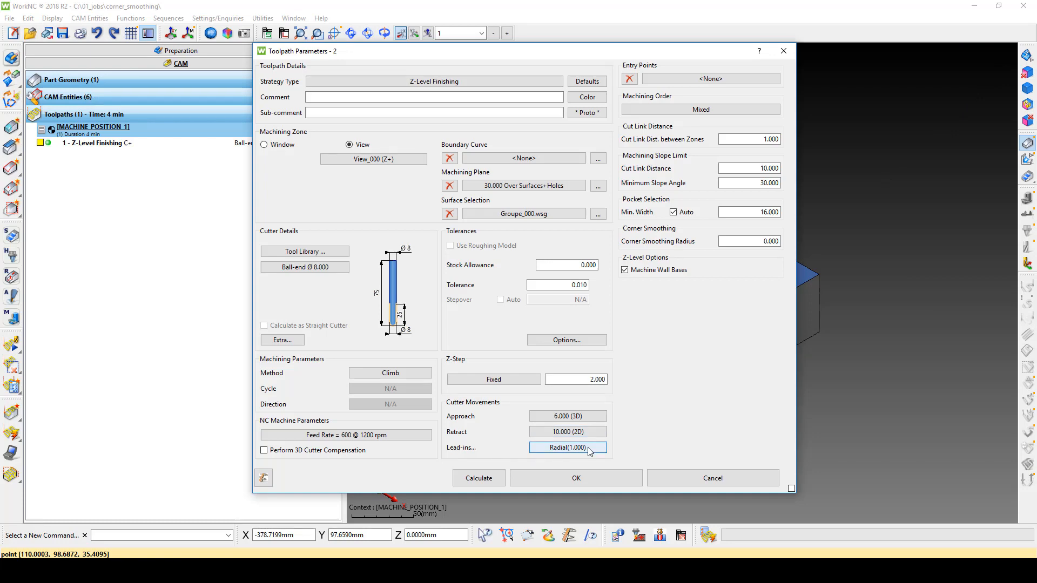
# Turn off Auto and set the minimum retract distance to 90 mm
pyautogui.click(566, 447)
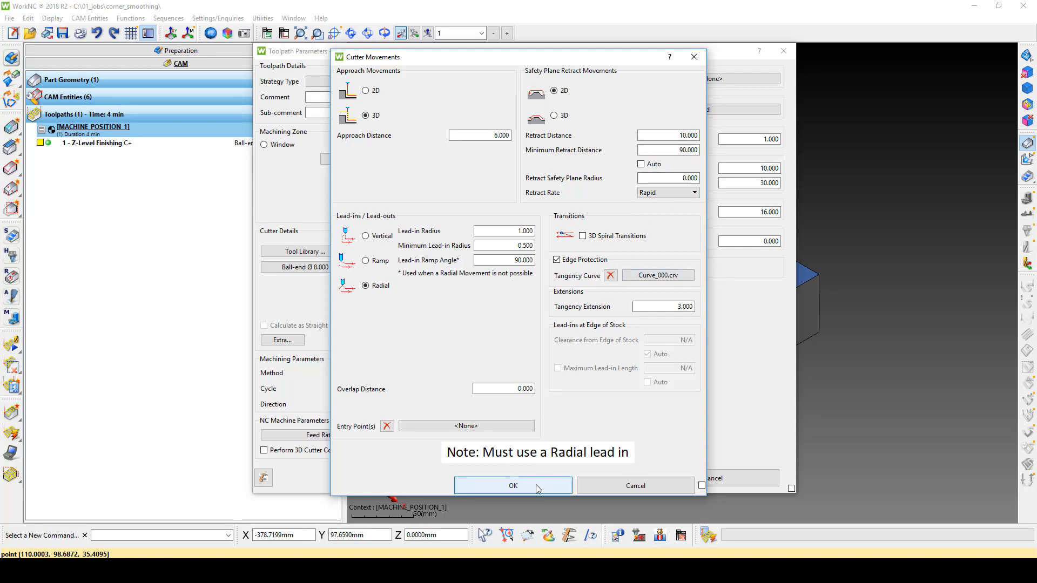
pyautogui.click(512, 485)
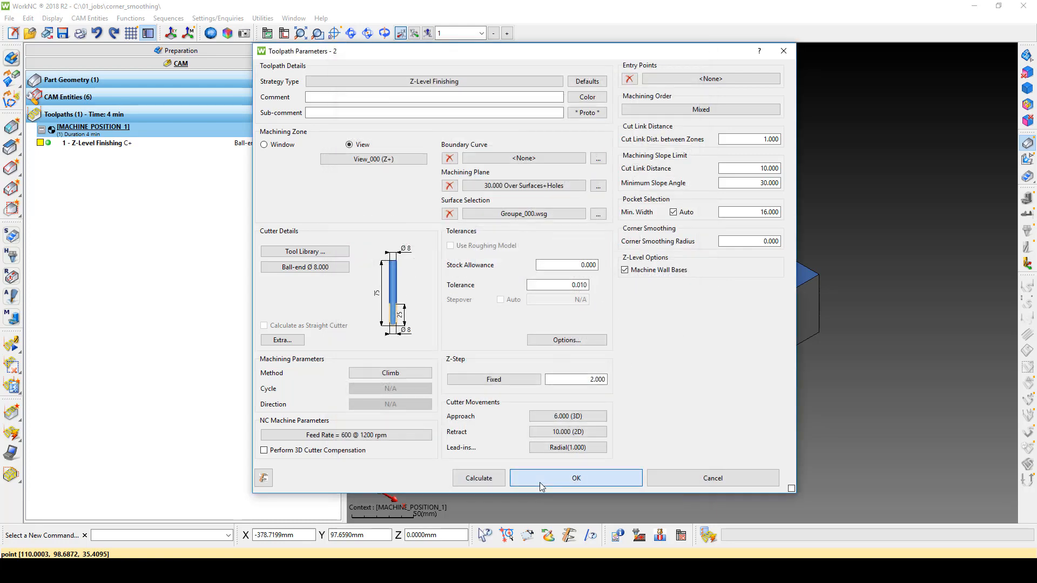
# Calculate toolpath 2, display it on the model, and select it
pyautogui.click(574, 477)
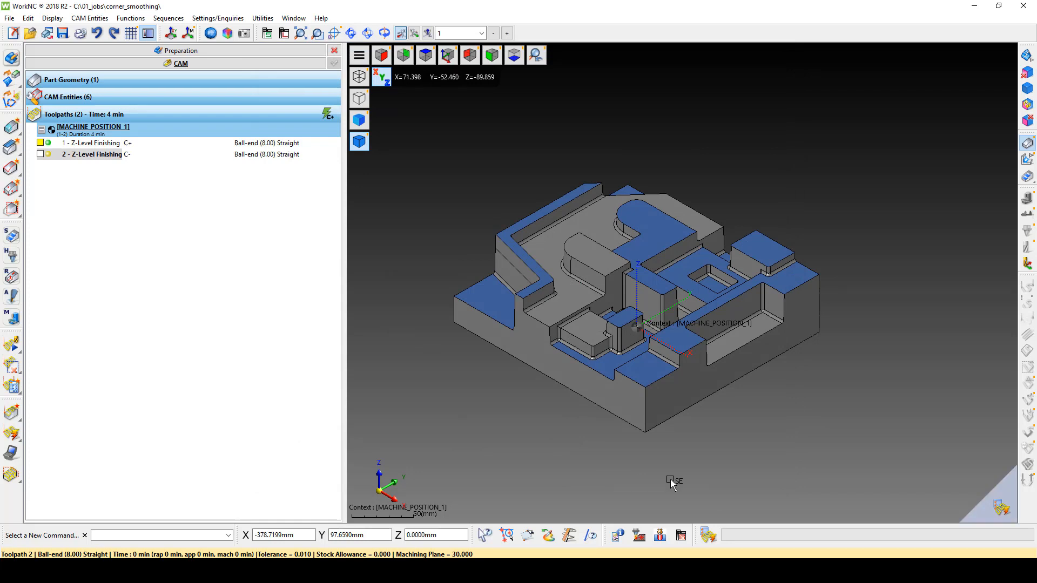
pyautogui.moveTo(951, 504)
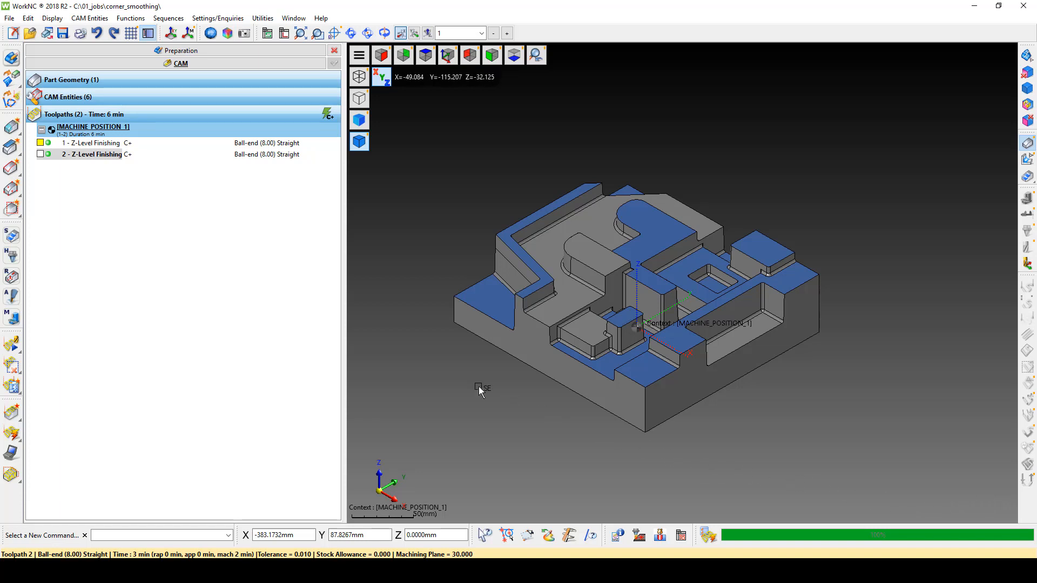
pyautogui.click(96, 153)
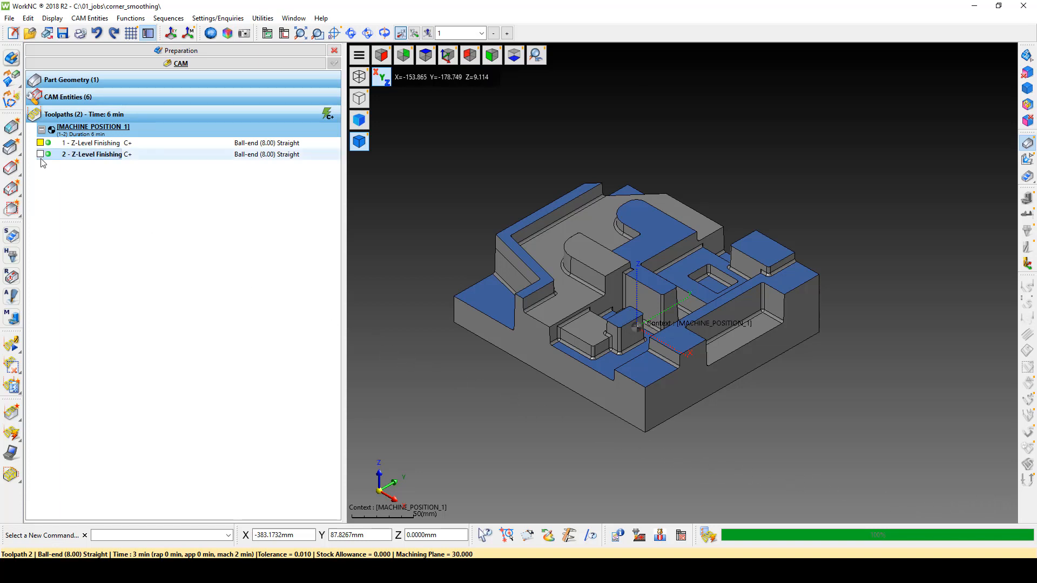
pyautogui.click(41, 154)
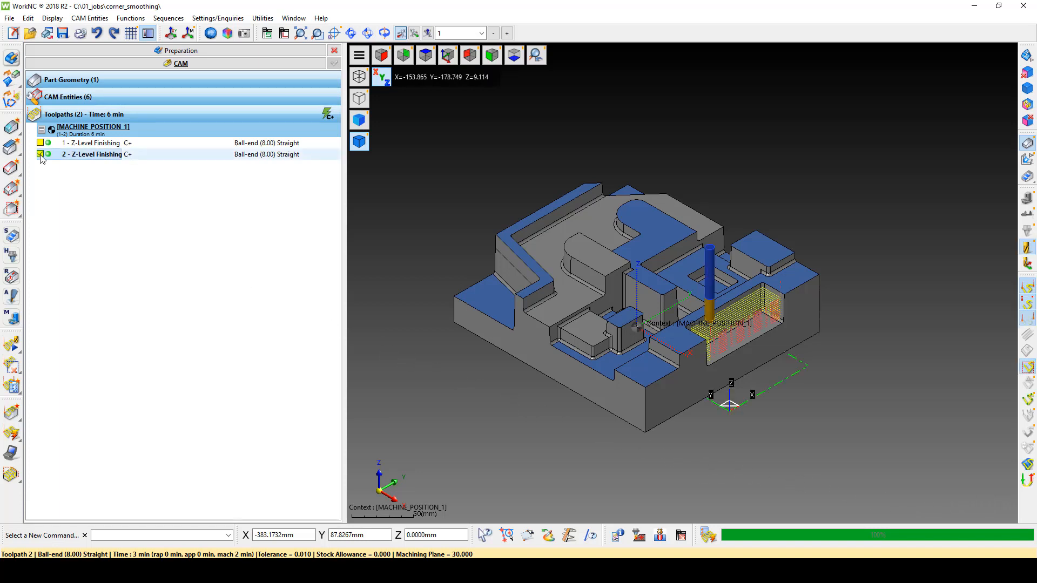
pyautogui.click(40, 154)
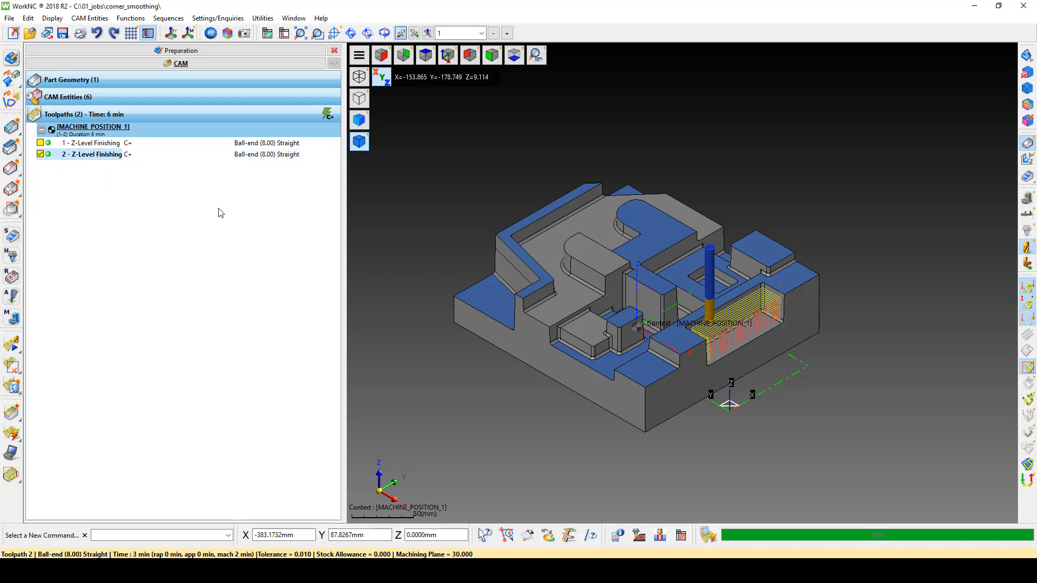
pyautogui.moveTo(513, 291)
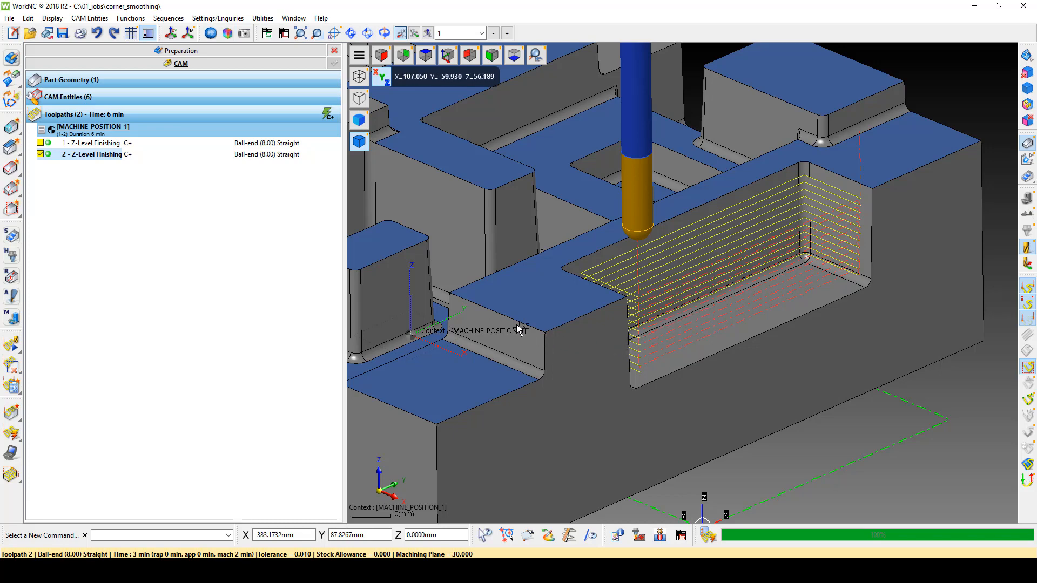
pyautogui.click(93, 153)
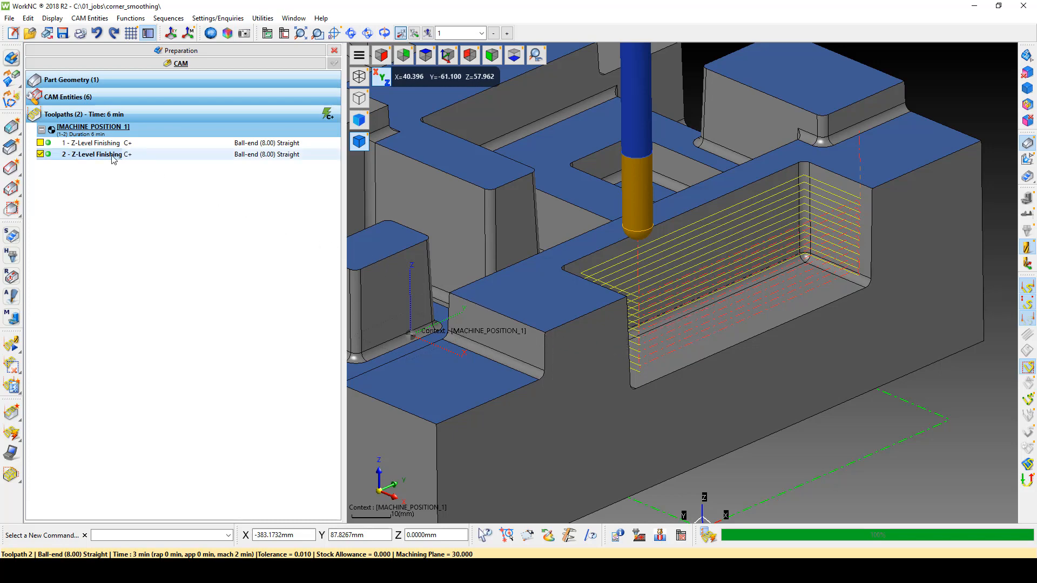
pyautogui.doubleClick(92, 154)
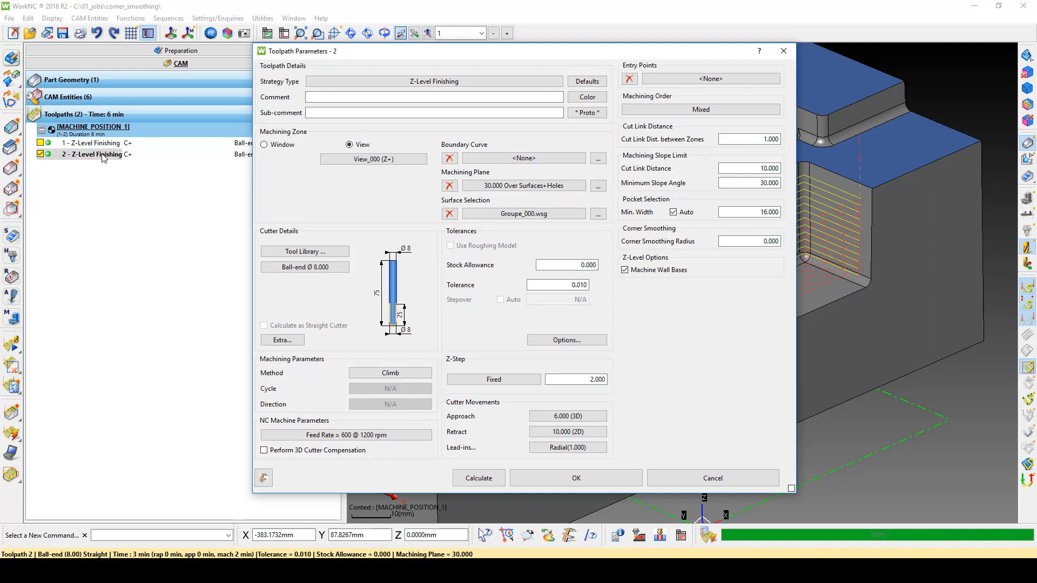
pyautogui.moveTo(284, 224)
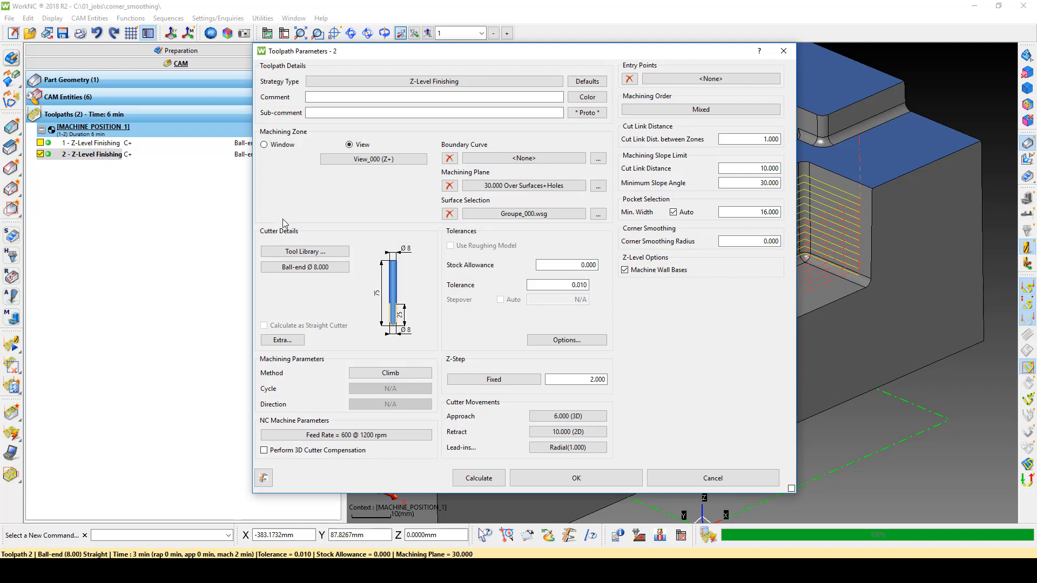
pyautogui.click(492, 379)
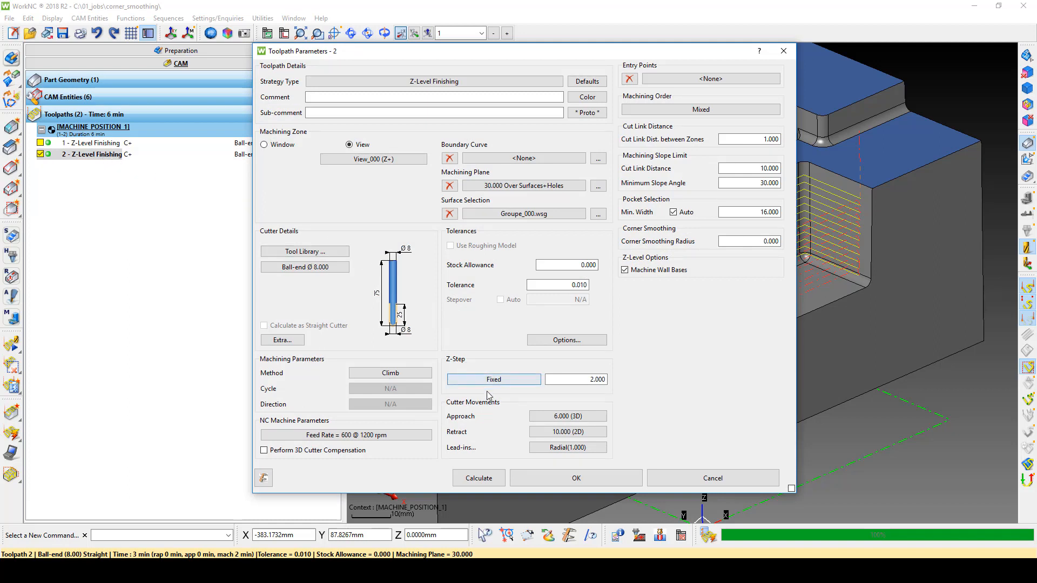
pyautogui.click(566, 447)
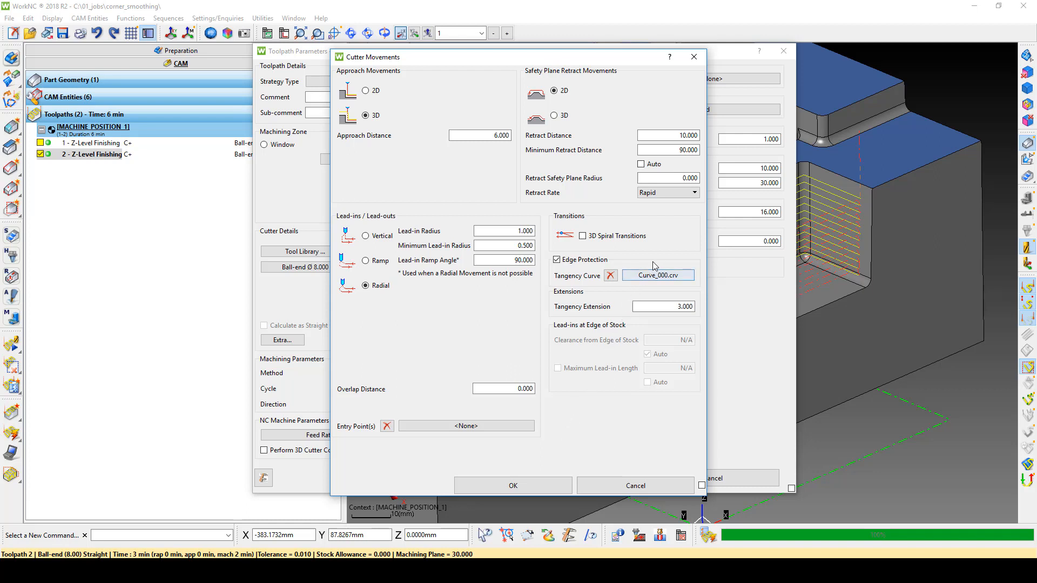
pyautogui.click(695, 192)
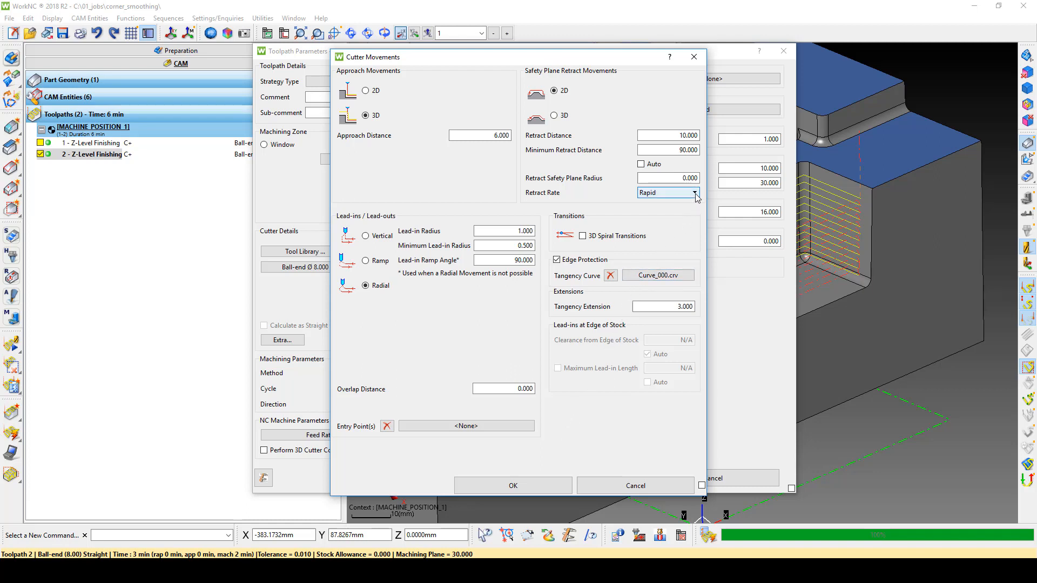
pyautogui.click(694, 192)
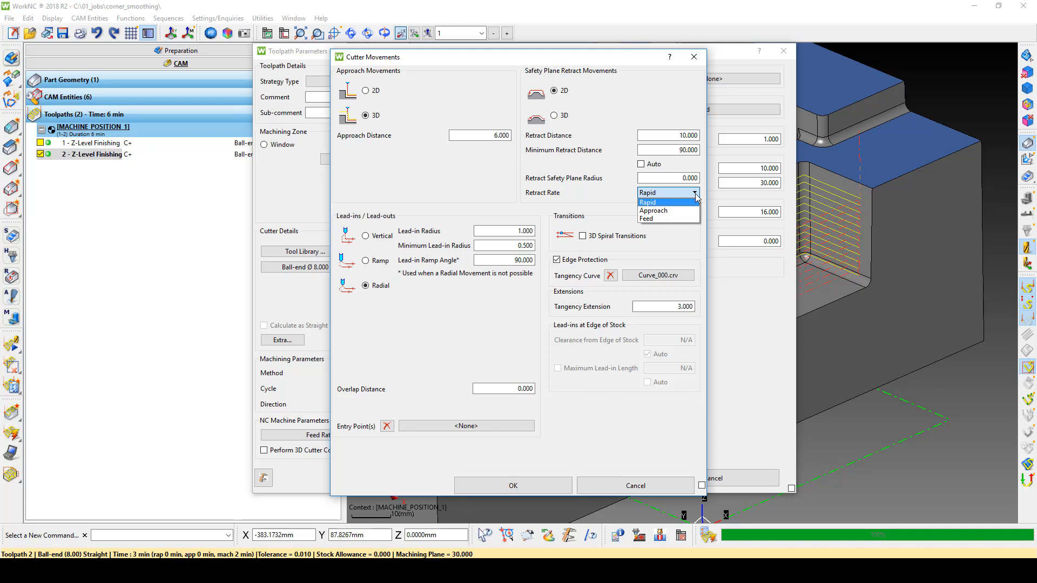
pyautogui.click(647, 201)
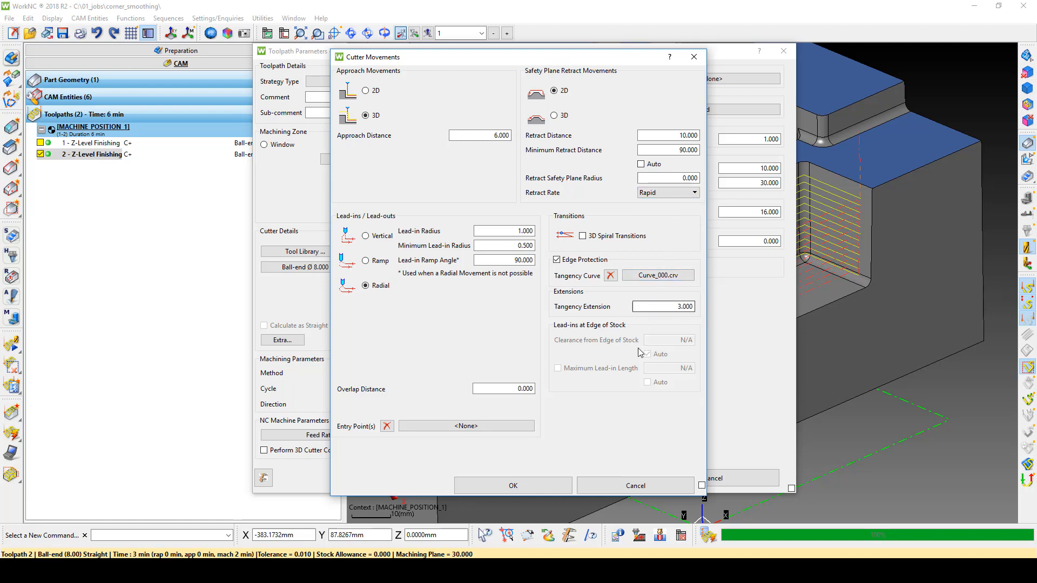
pyautogui.click(512, 485)
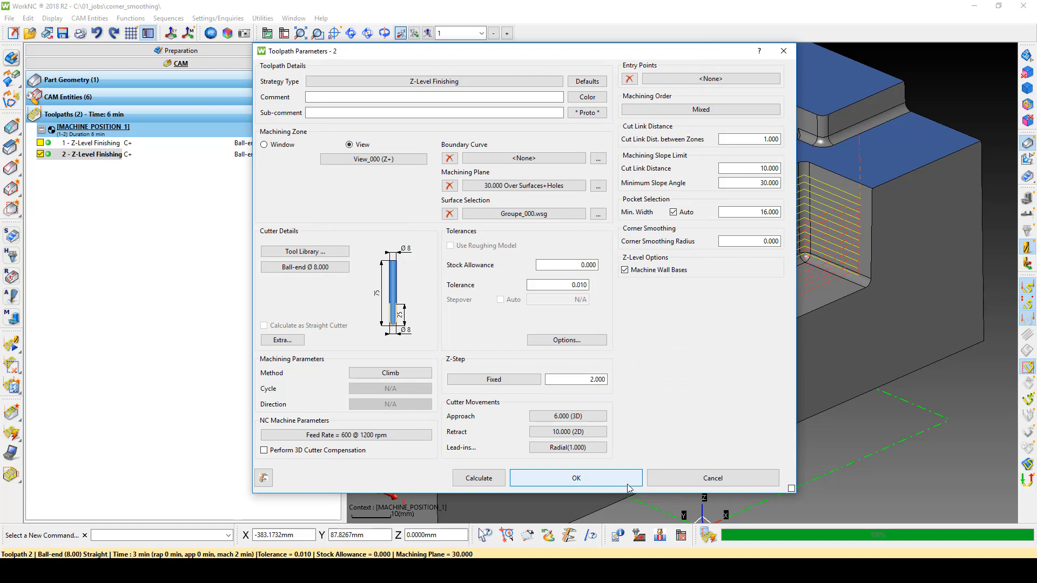
pyautogui.click(575, 477)
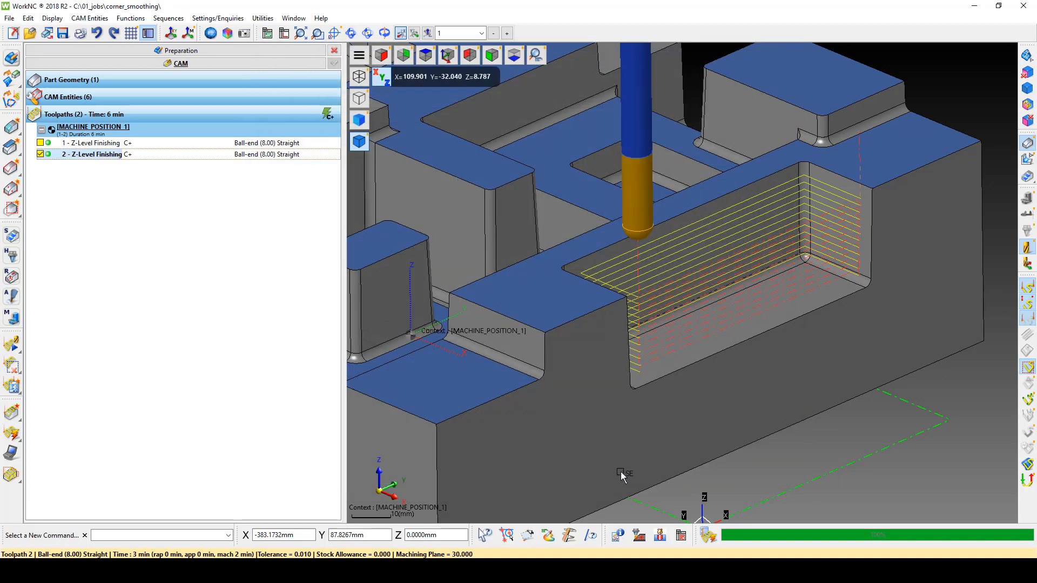